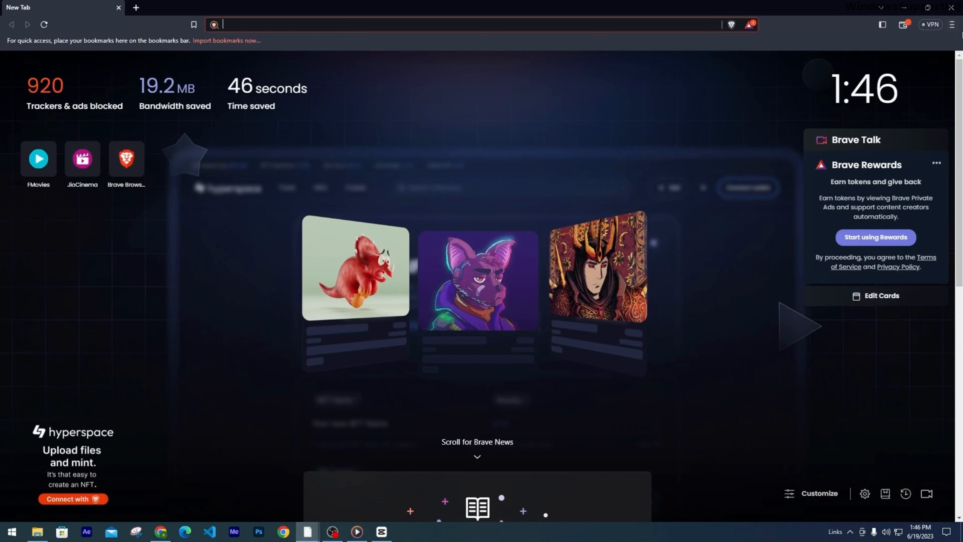
# Step: Open Settings, find 'cache', and clear the stored browsing data including the cache
pyautogui.click(951, 25)
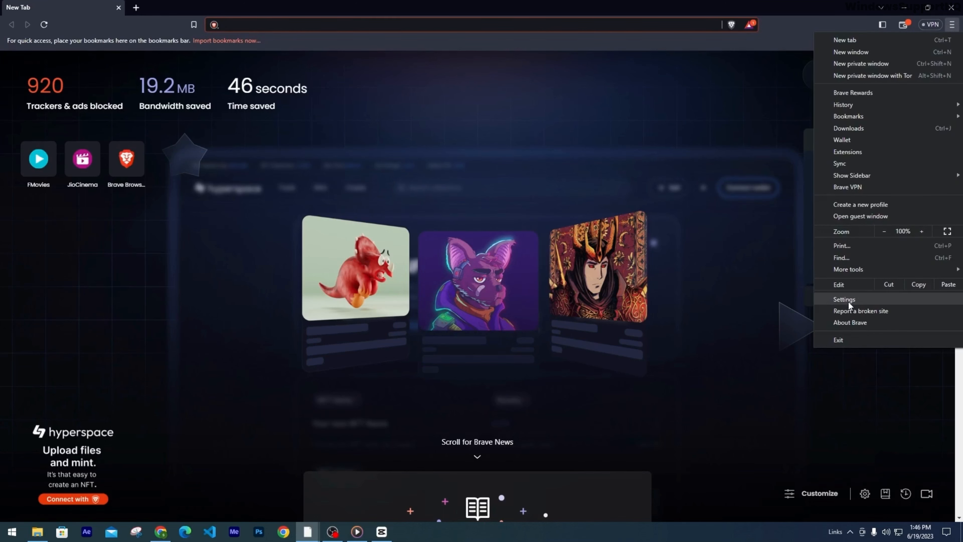
pyautogui.click(845, 298)
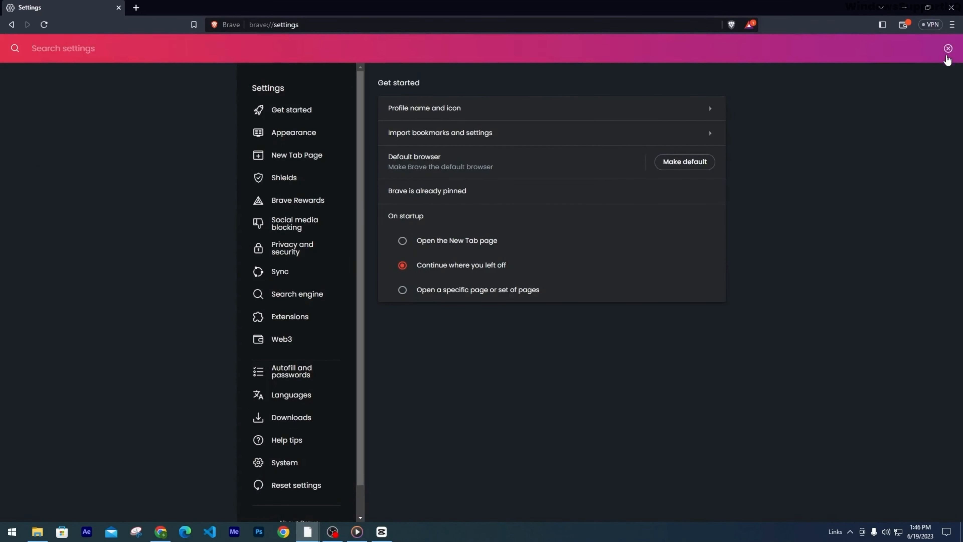
pyautogui.write('cache')
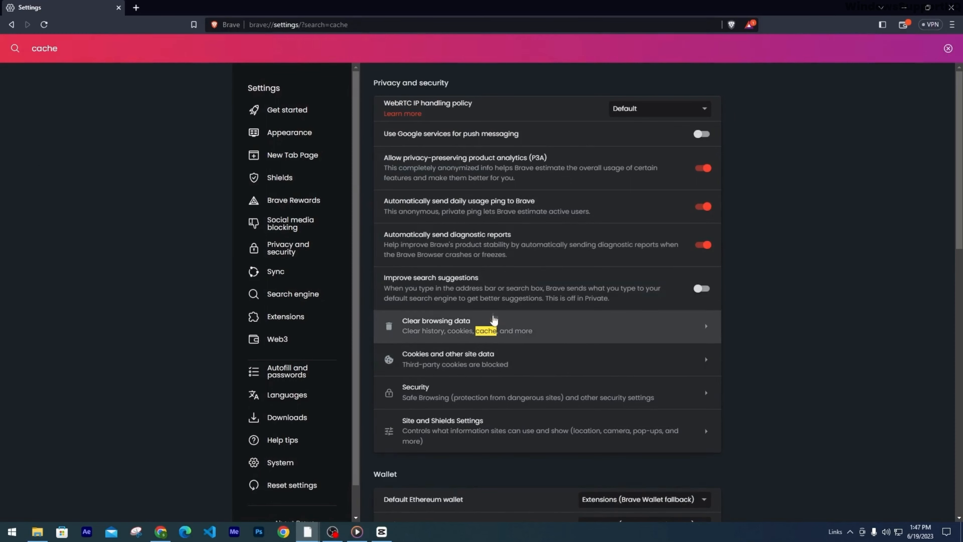
pyautogui.click(436, 327)
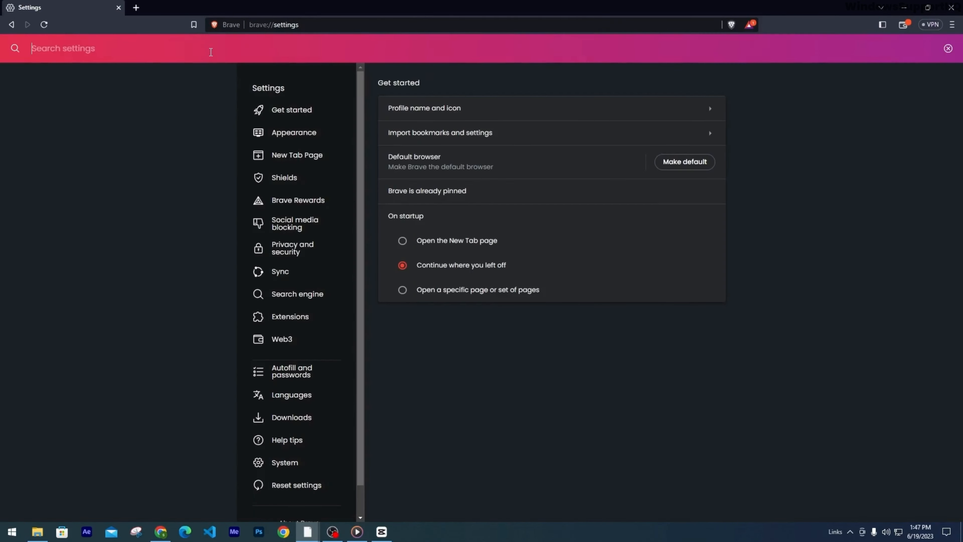
# Step: Search settings for 'hardware' to reach the hardware acceleration toggle
pyautogui.write('hardware')
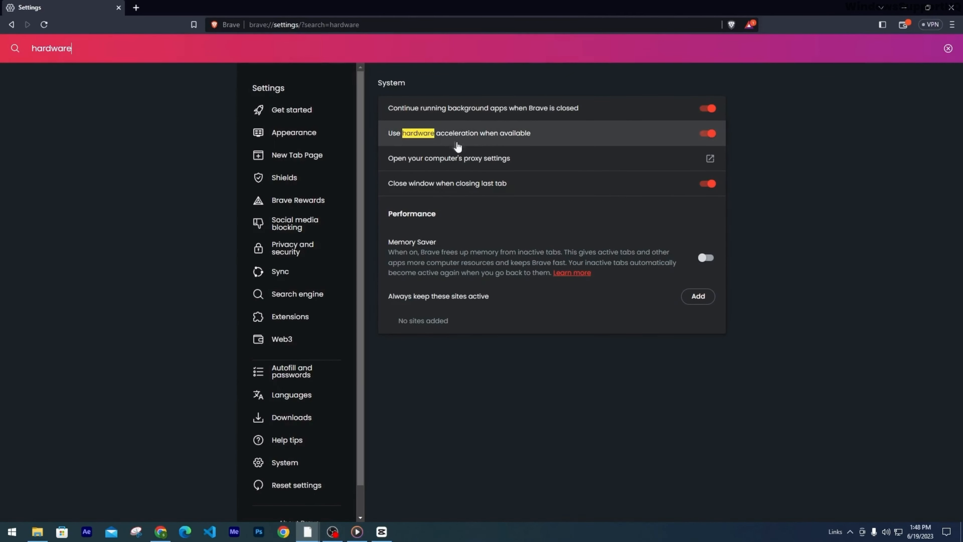
pyautogui.moveTo(447, 168)
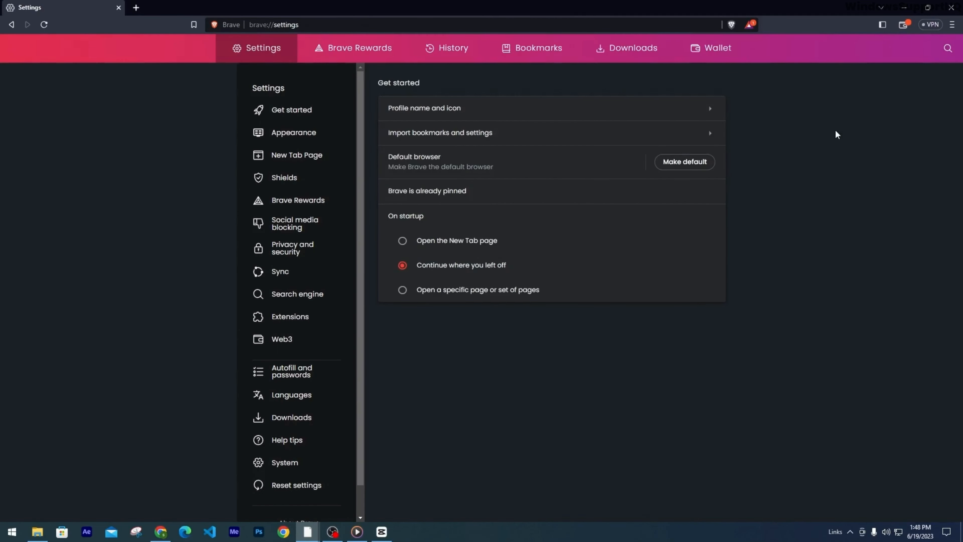
pyautogui.moveTo(843, 140)
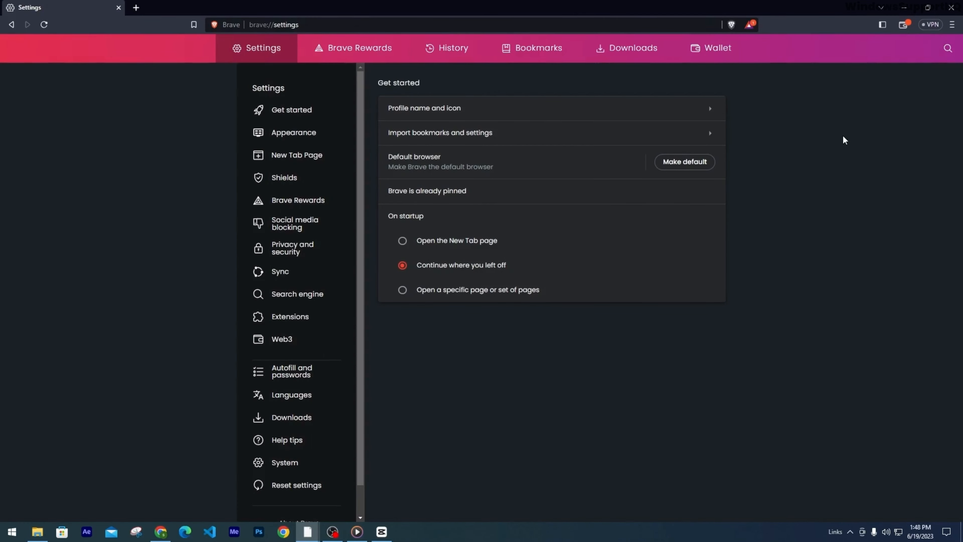
pyautogui.moveTo(886, 130)
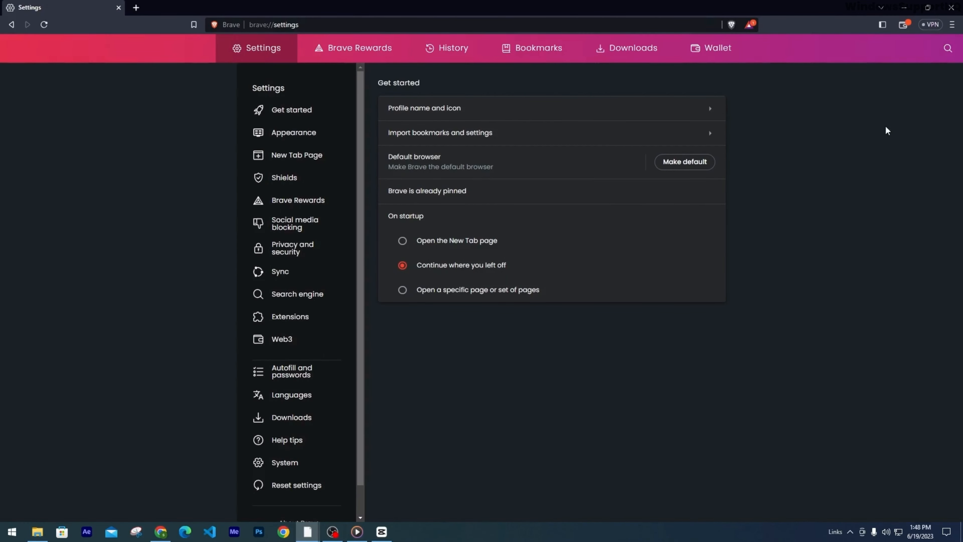
pyautogui.moveTo(951, 25)
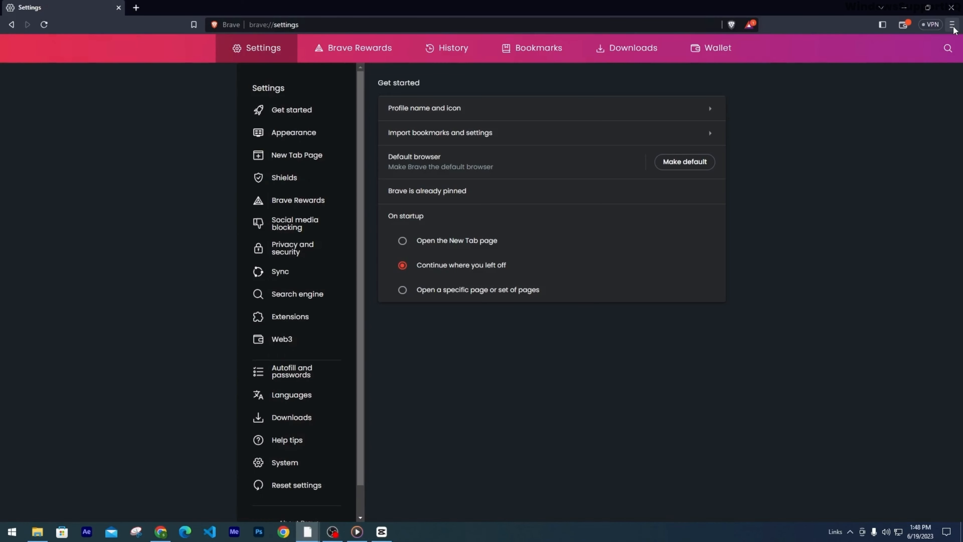
# Step: Open the Extensions page and disable the Torrent Scanner extension
pyautogui.click(952, 24)
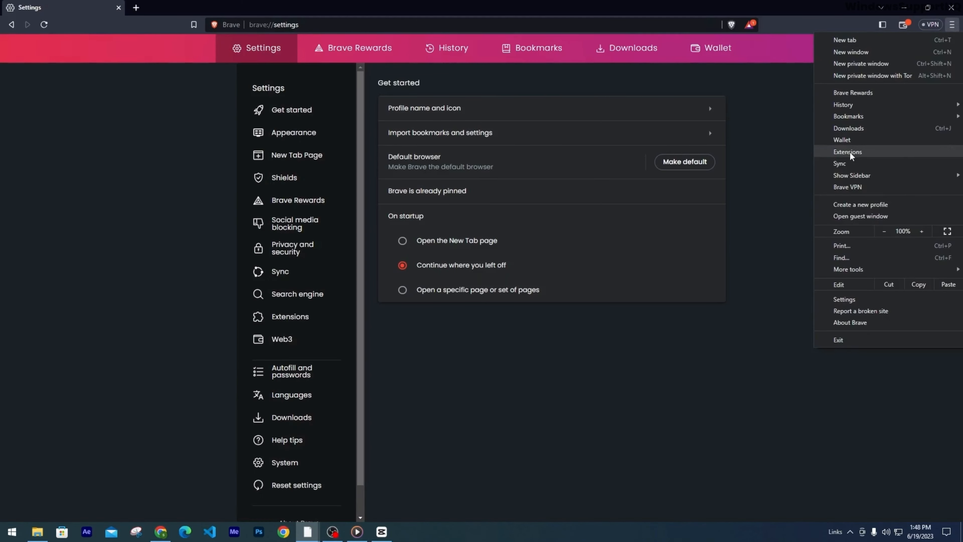
pyautogui.click(848, 151)
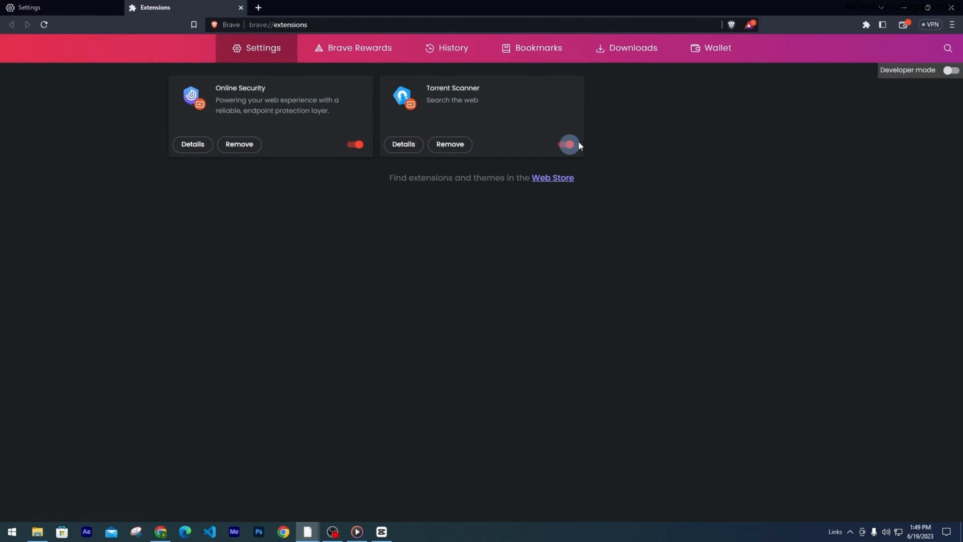
pyautogui.click(568, 145)
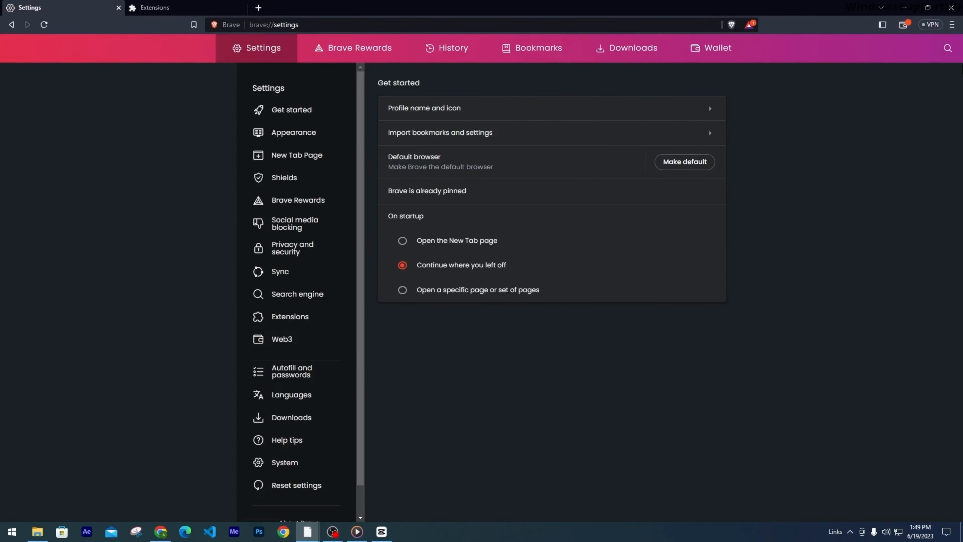
# Step: Search settings for 'DNS' to reach the Use secure DNS toggle
pyautogui.click(948, 49)
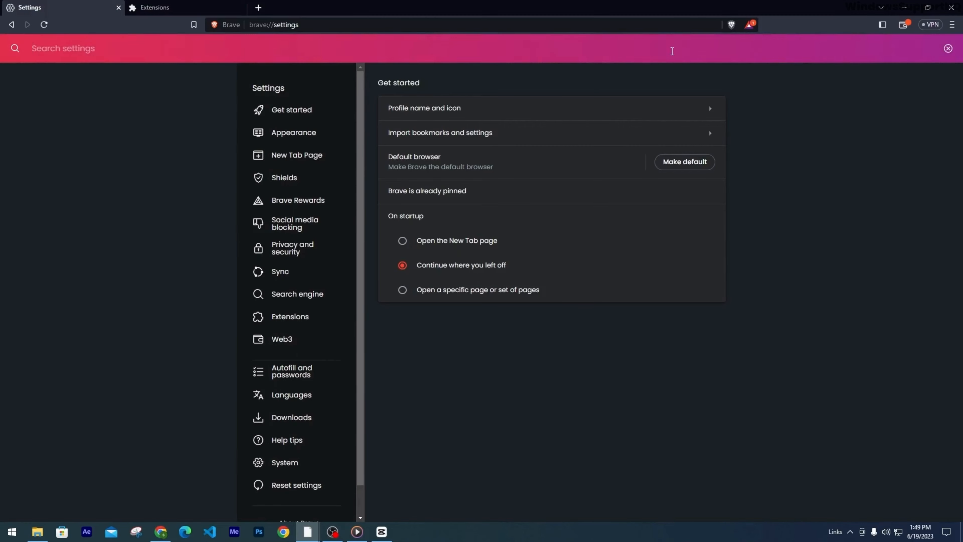
pyautogui.write('DNS')
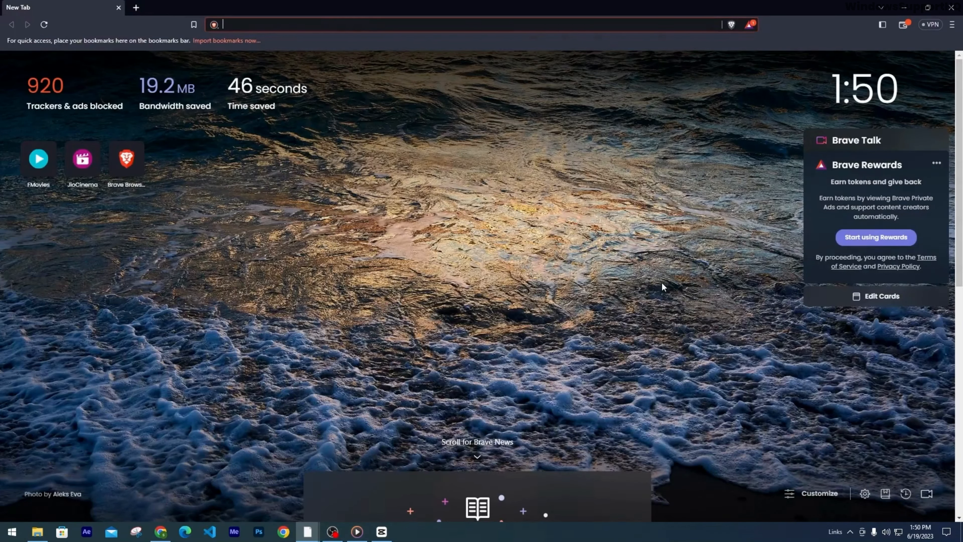
pyautogui.moveTo(697, 245)
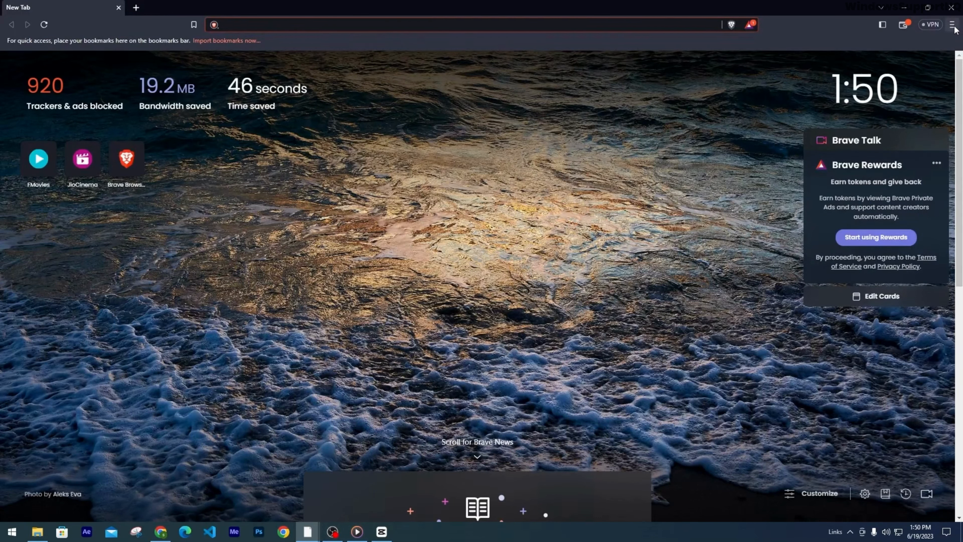
# Step: Bring up the browser's main menu from the New Tab page
pyautogui.click(952, 24)
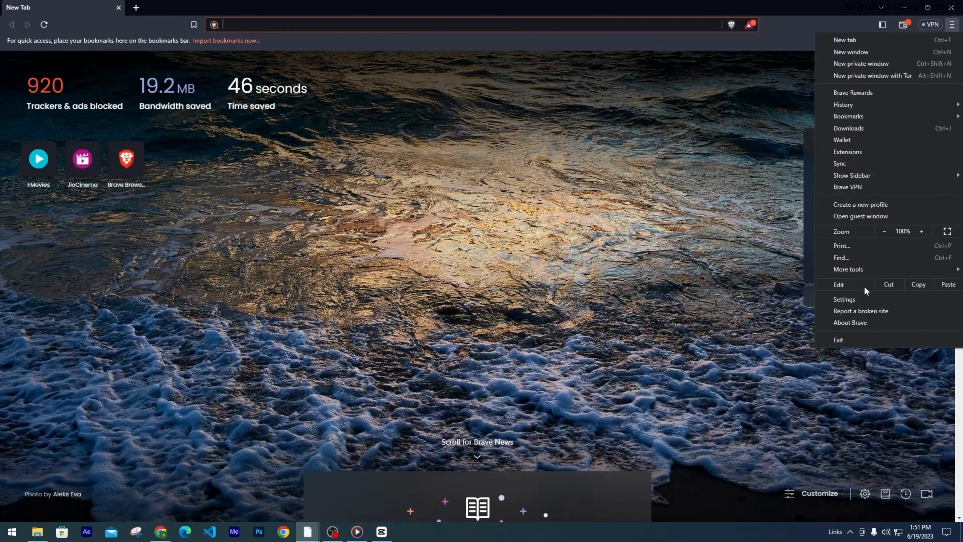